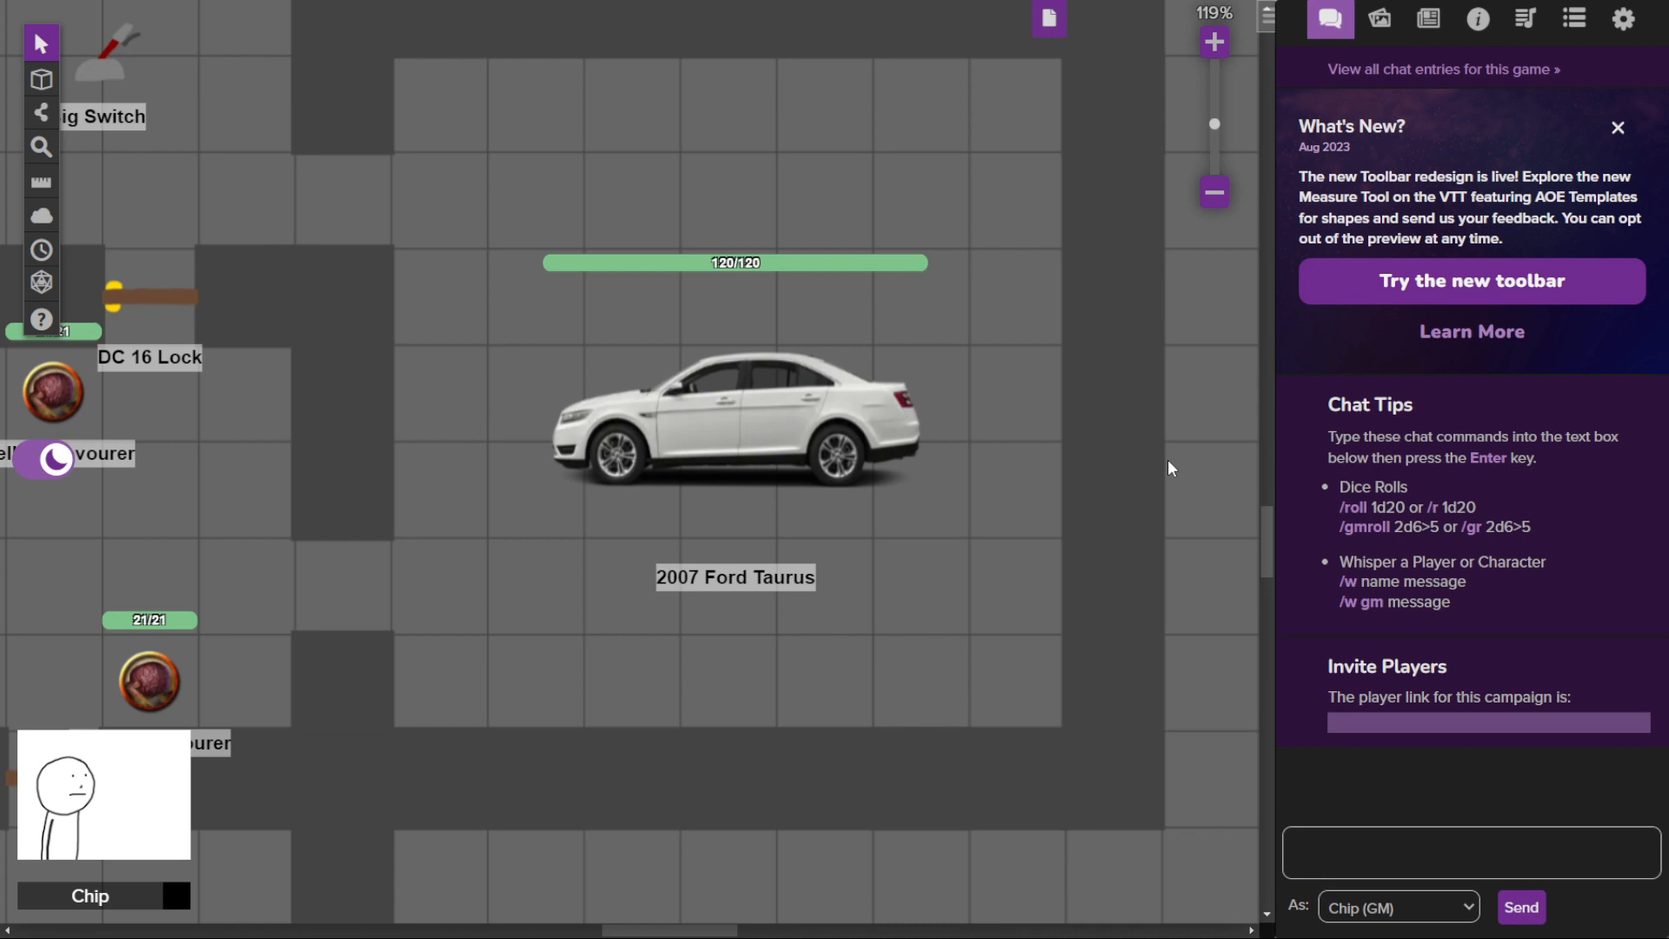
mouse_move(1161, 478)
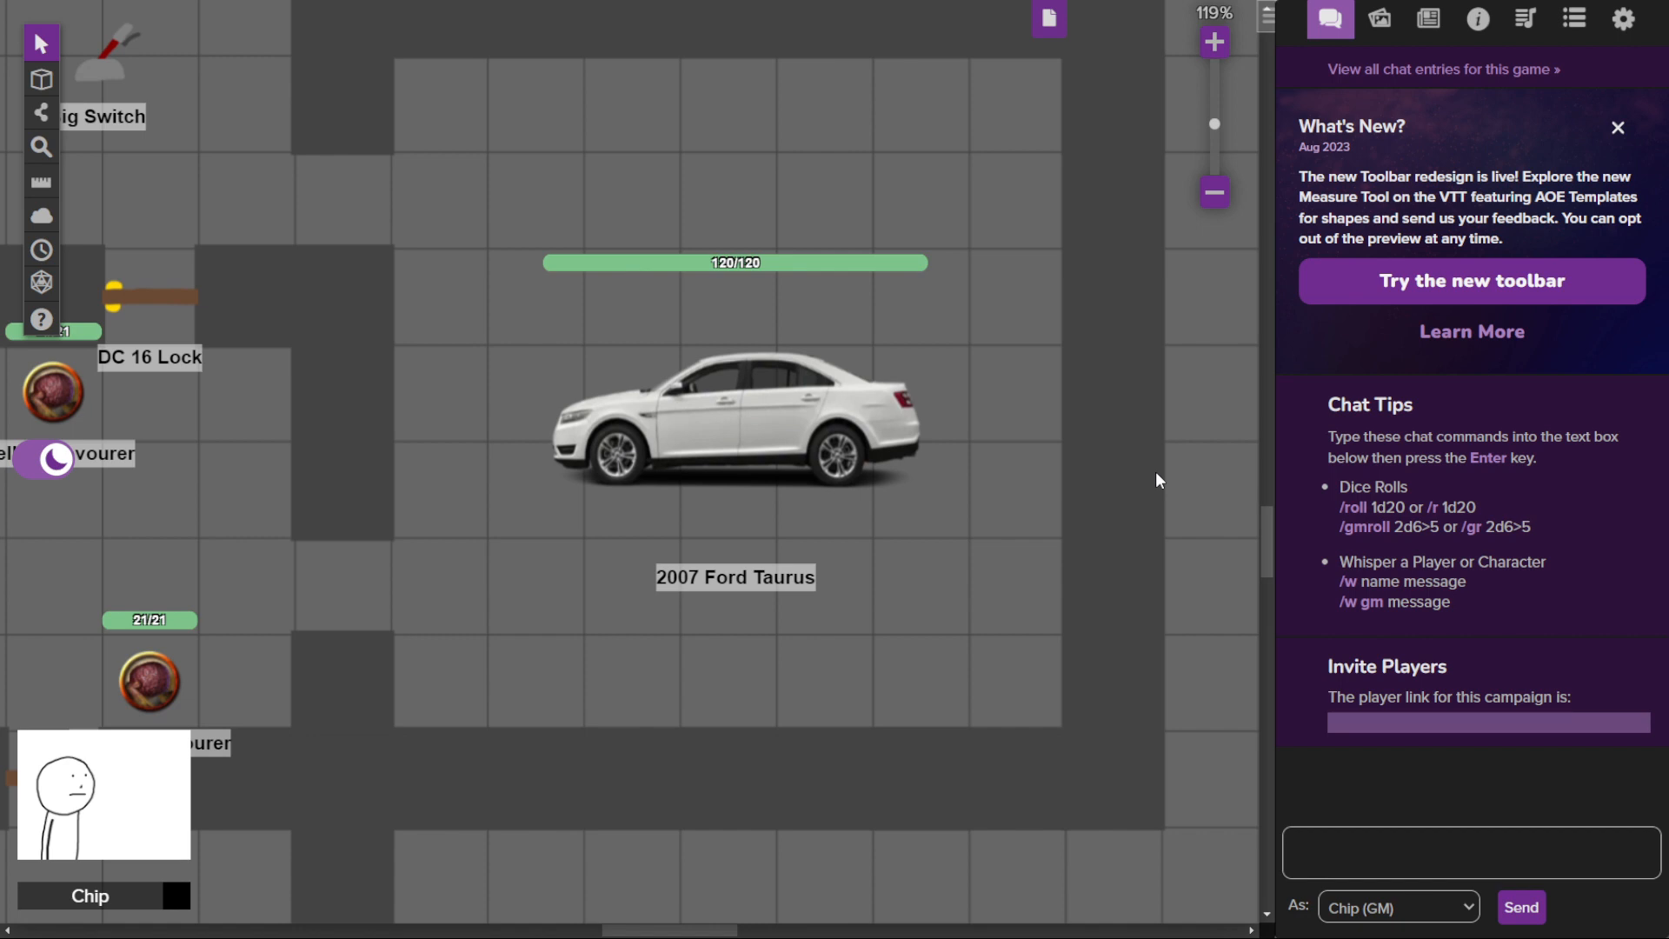
mouse_move(1158, 494)
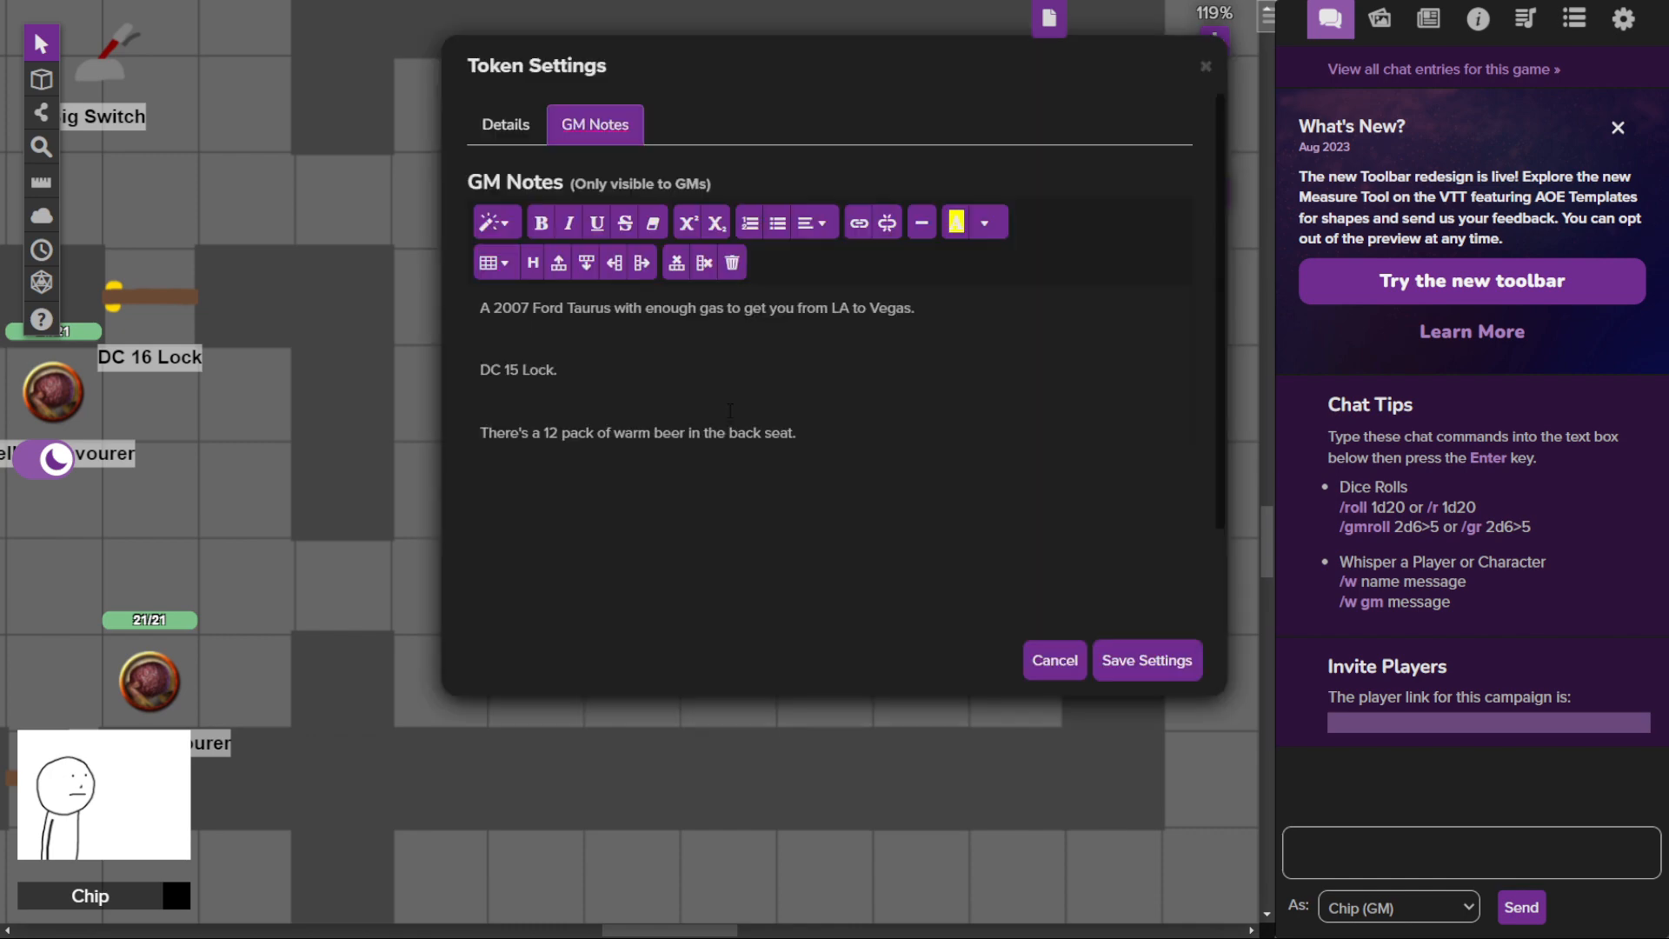
Review the Ford Taurus token's 120/120 health bar on Details and its GM notes
click(504, 125)
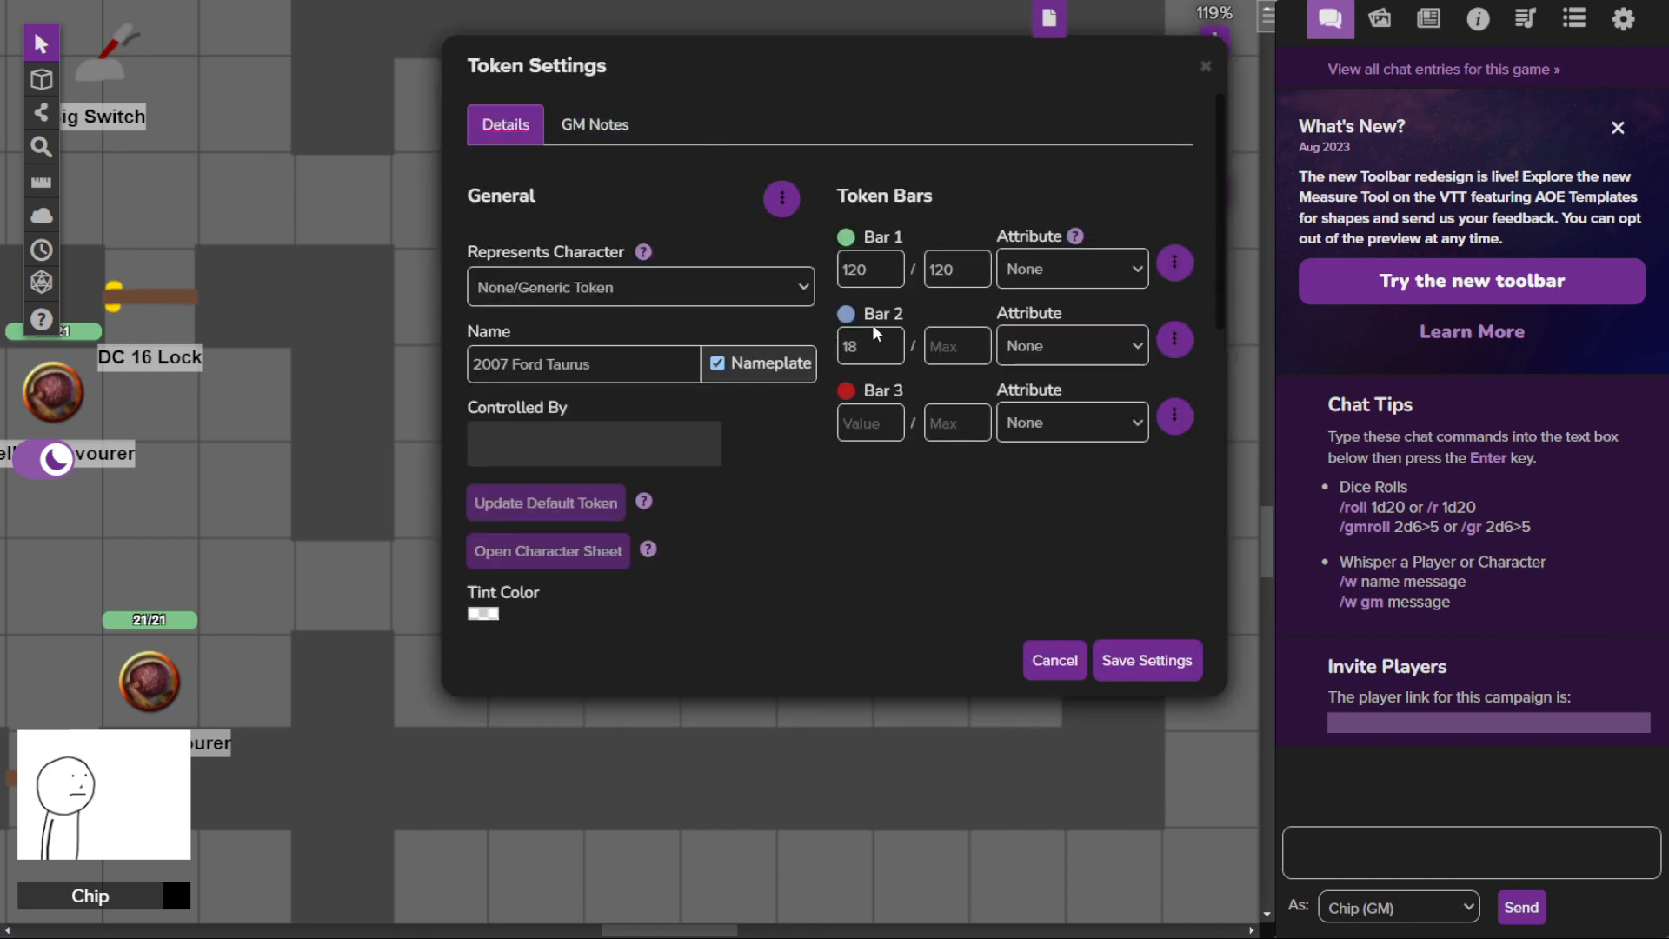
click(595, 125)
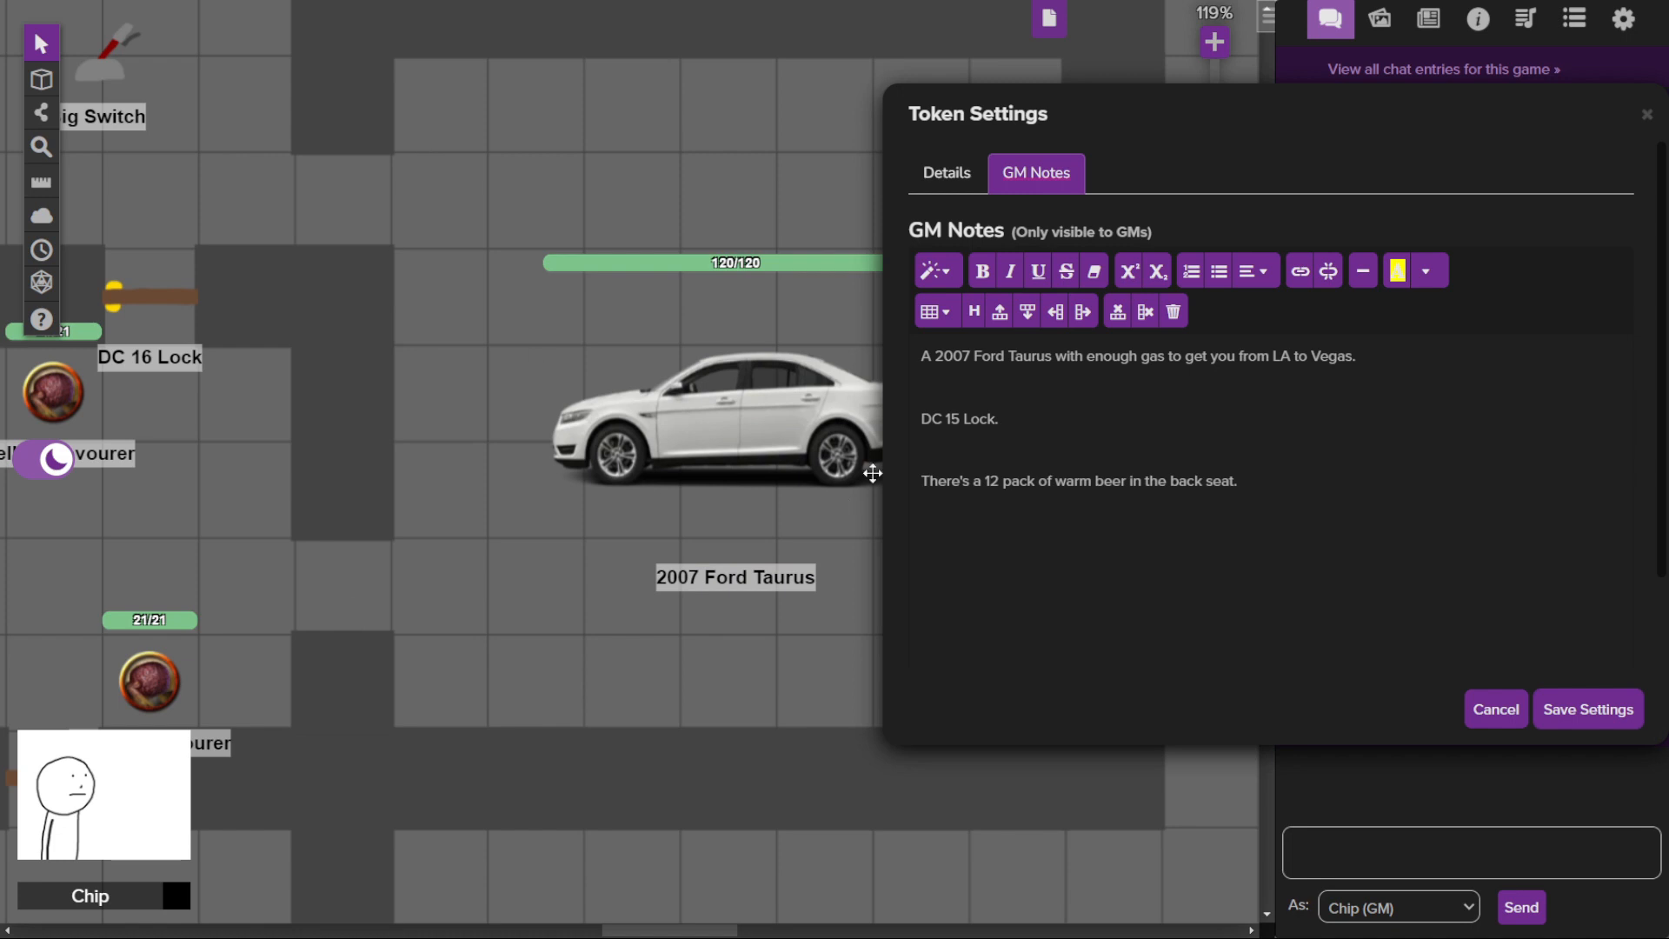
mouse_move(934, 390)
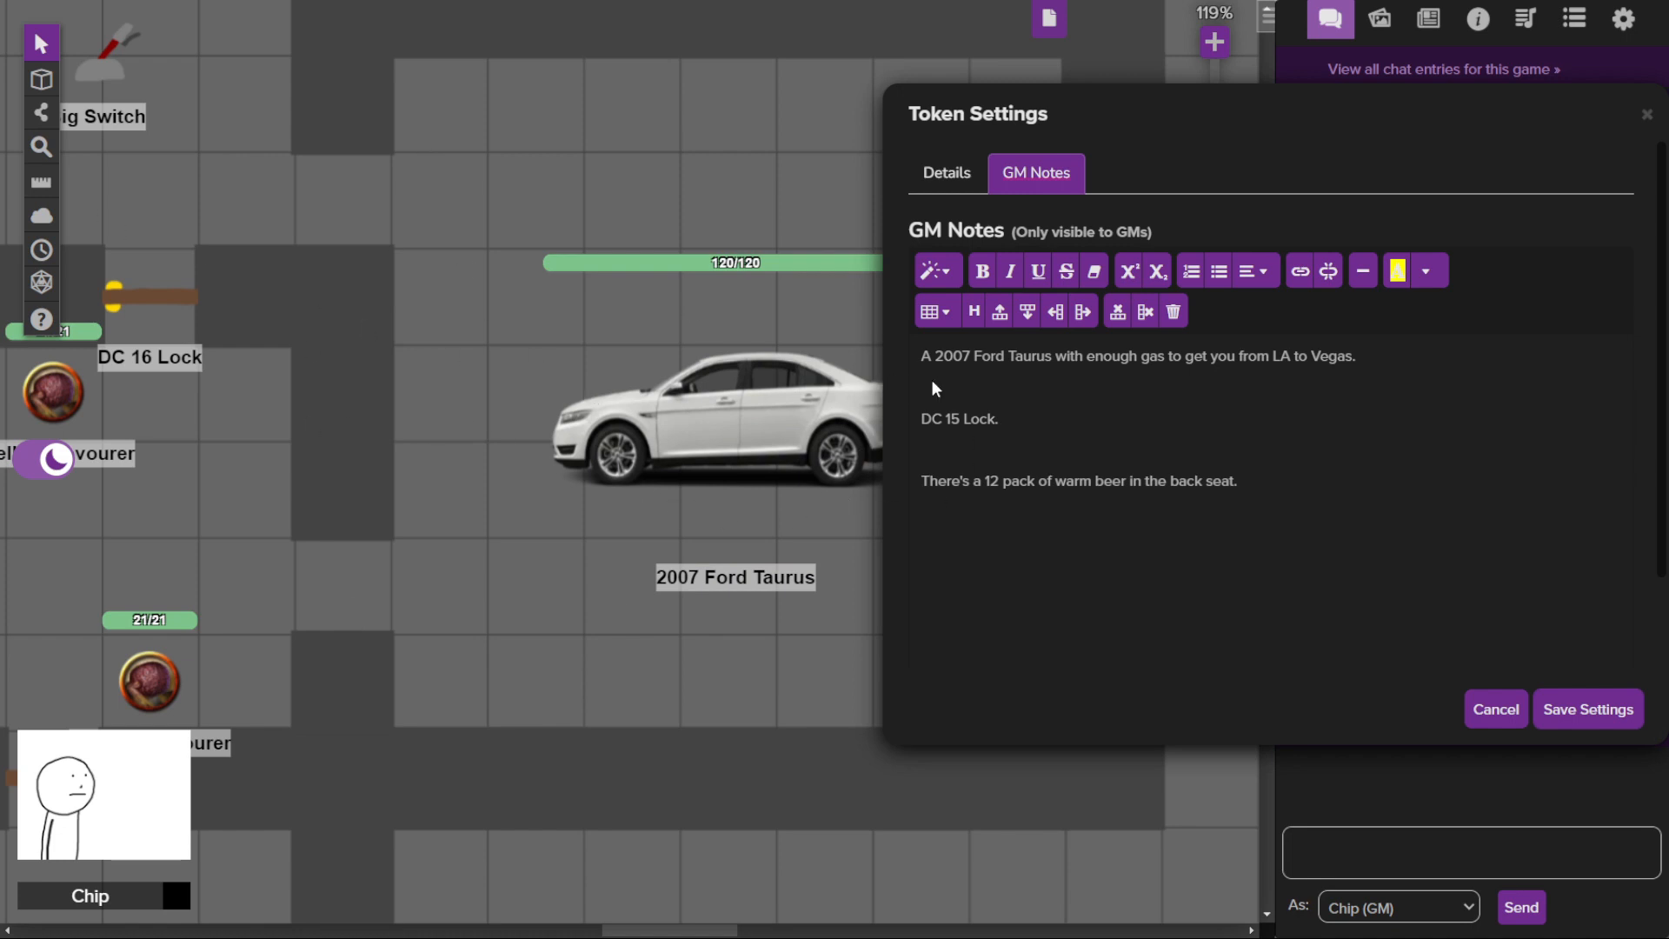
mouse_move(1602, 414)
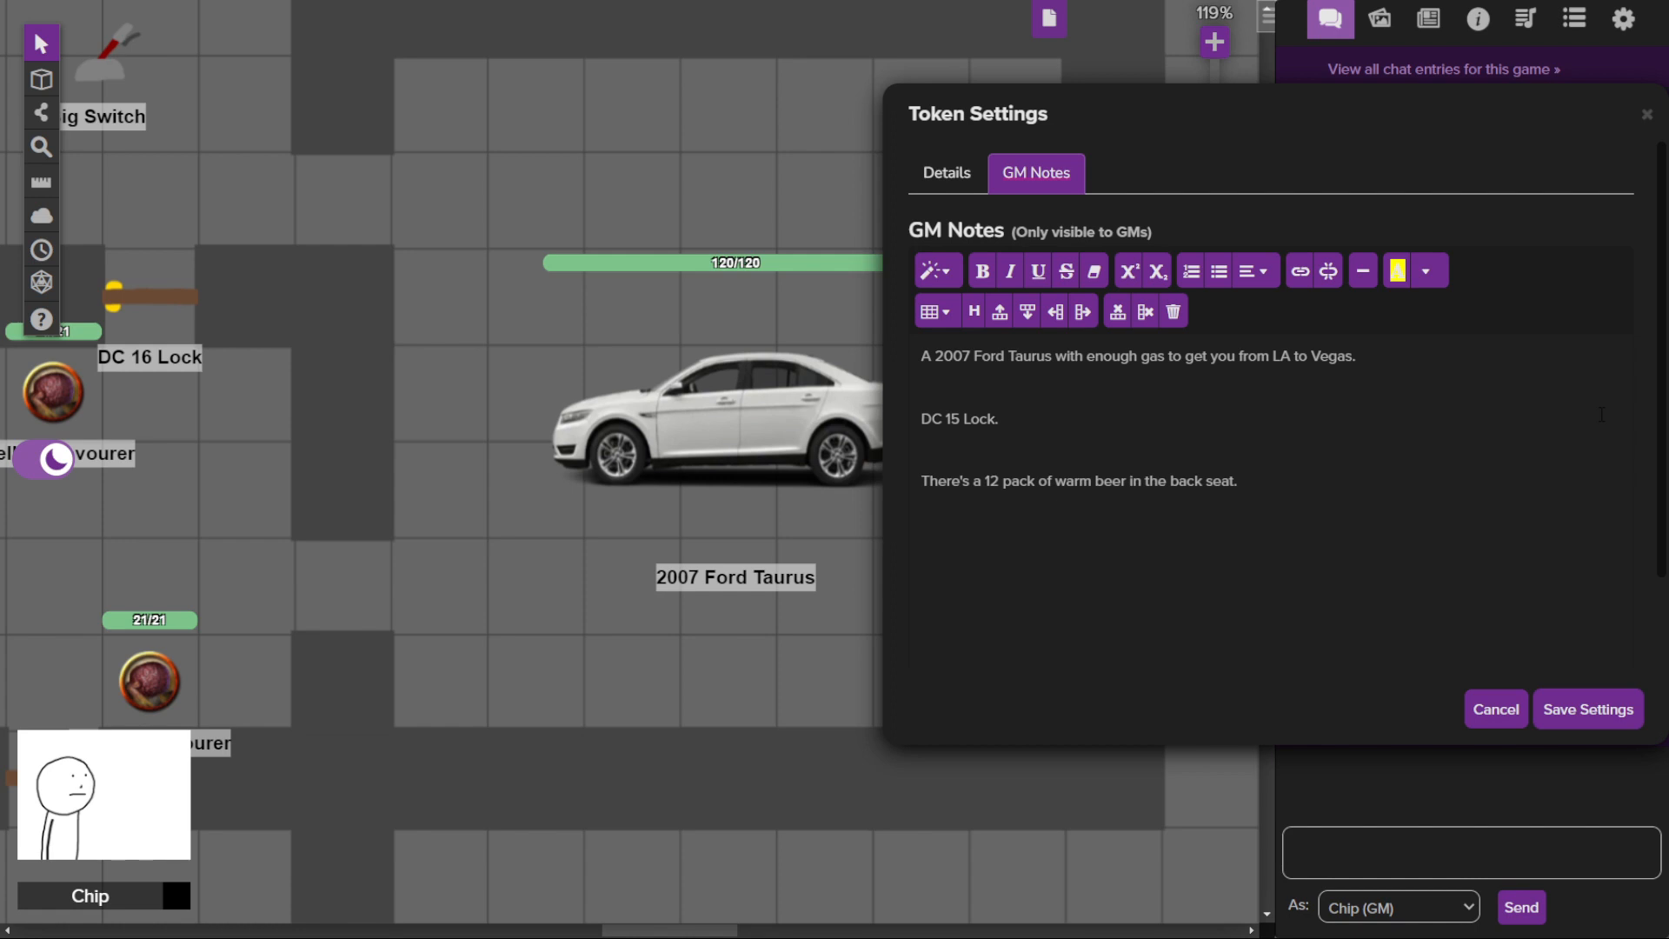
mouse_move(1661, 717)
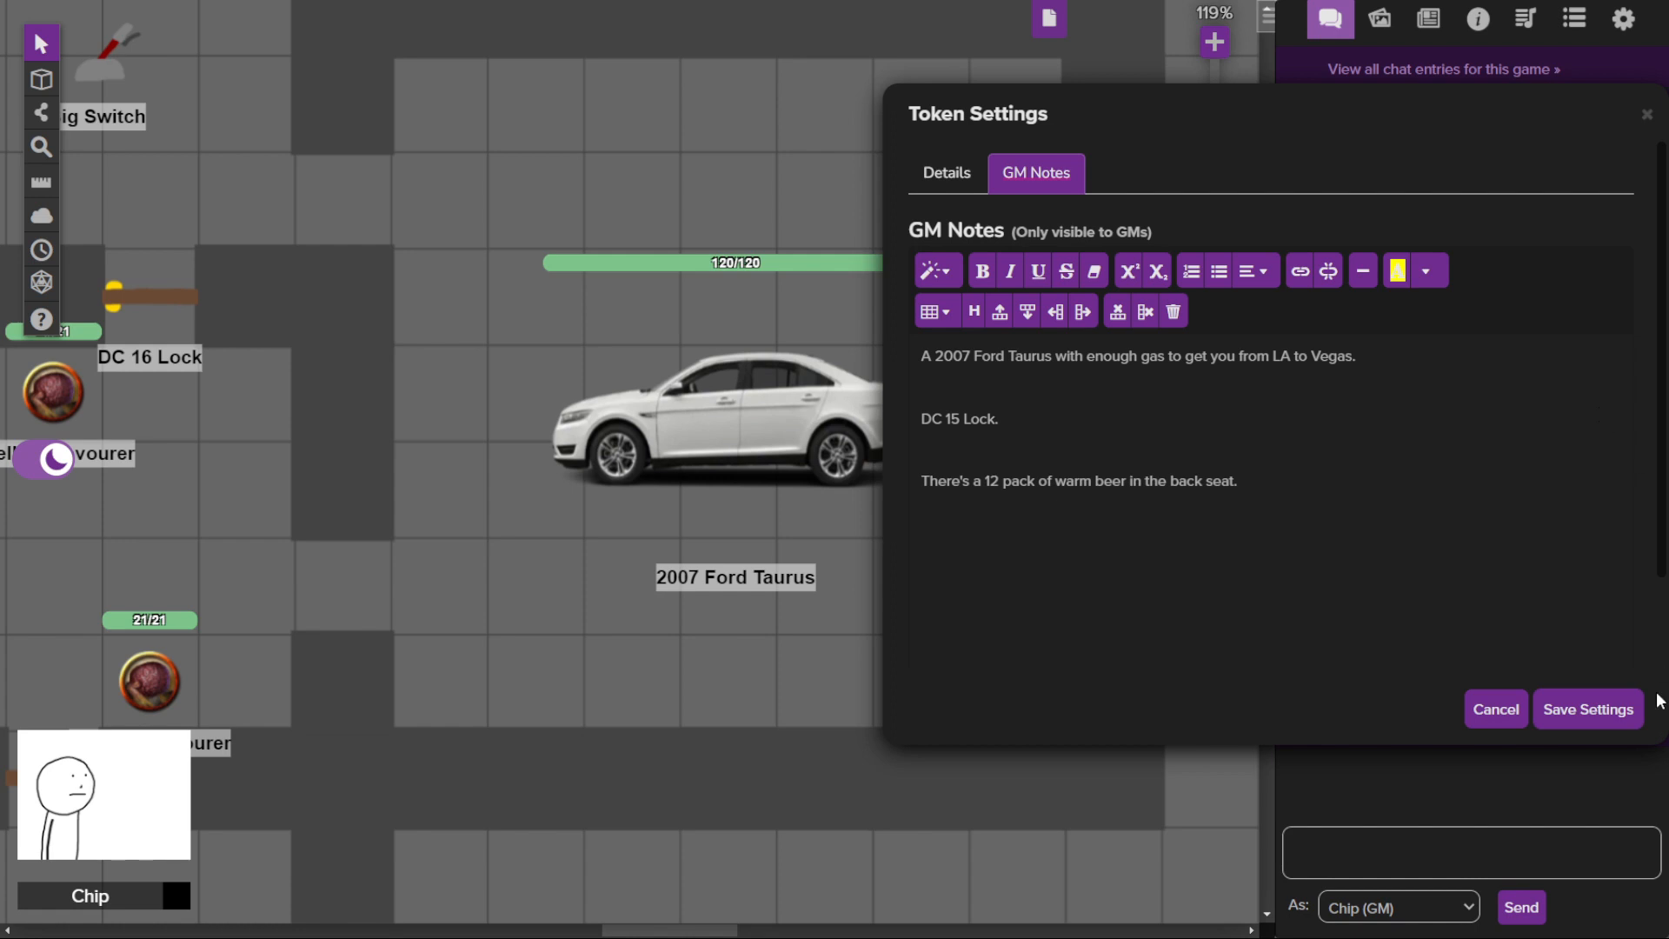